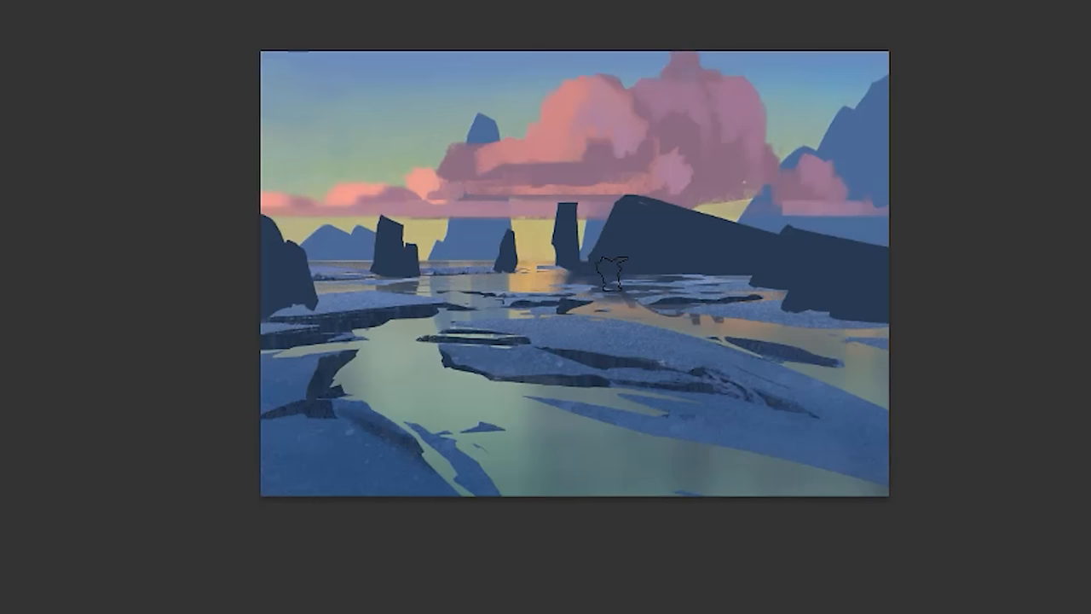
pyautogui.moveTo(834, 479)
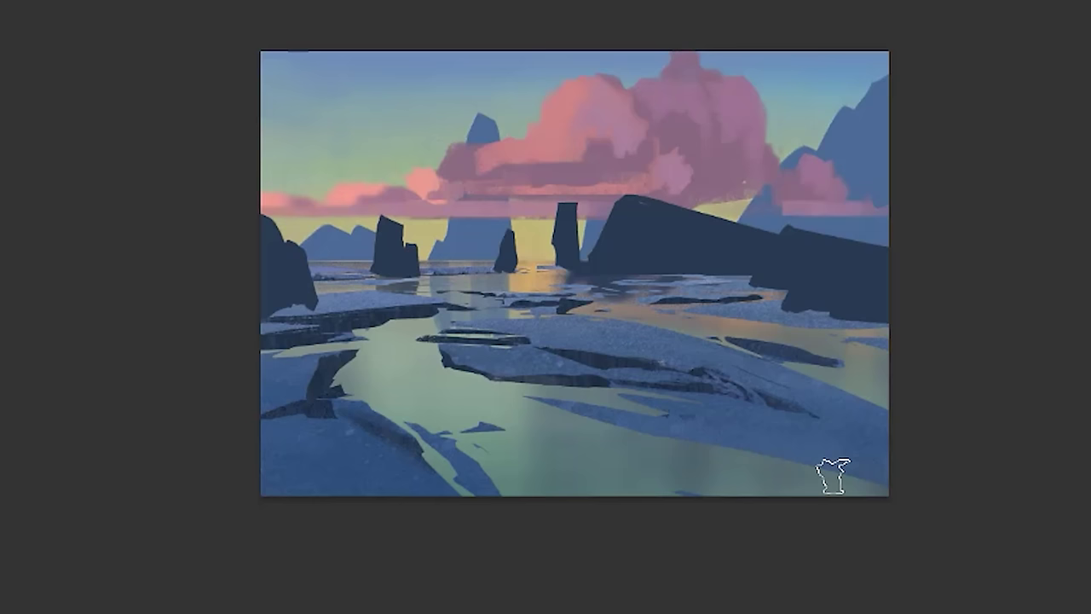